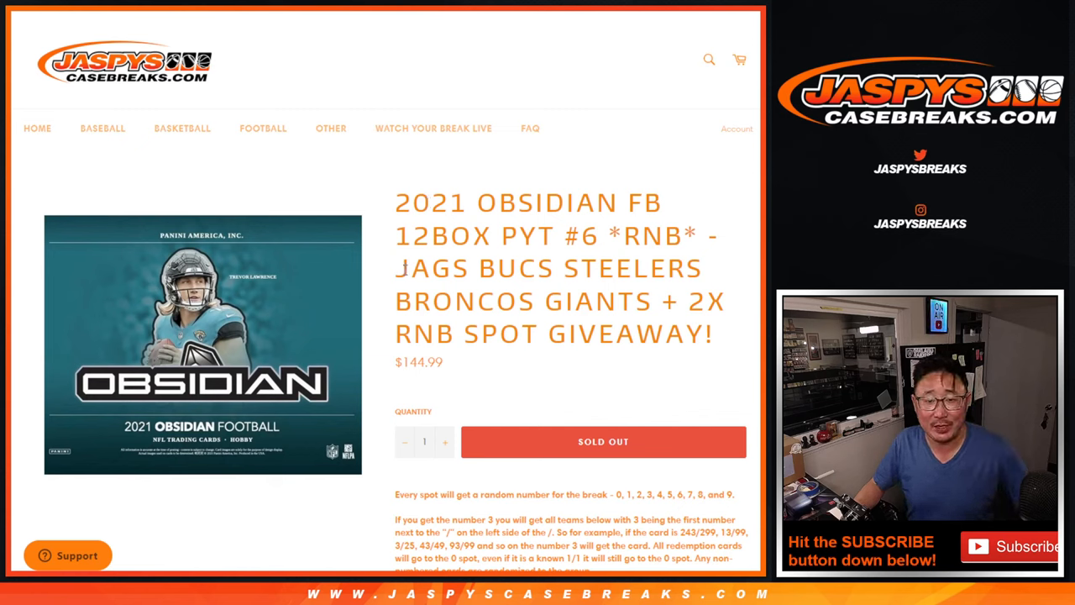
# Leave the Obsidian football break product page for the empty RANDOM.ORG List Randomizer
pyautogui.doubleClick(652, 237)
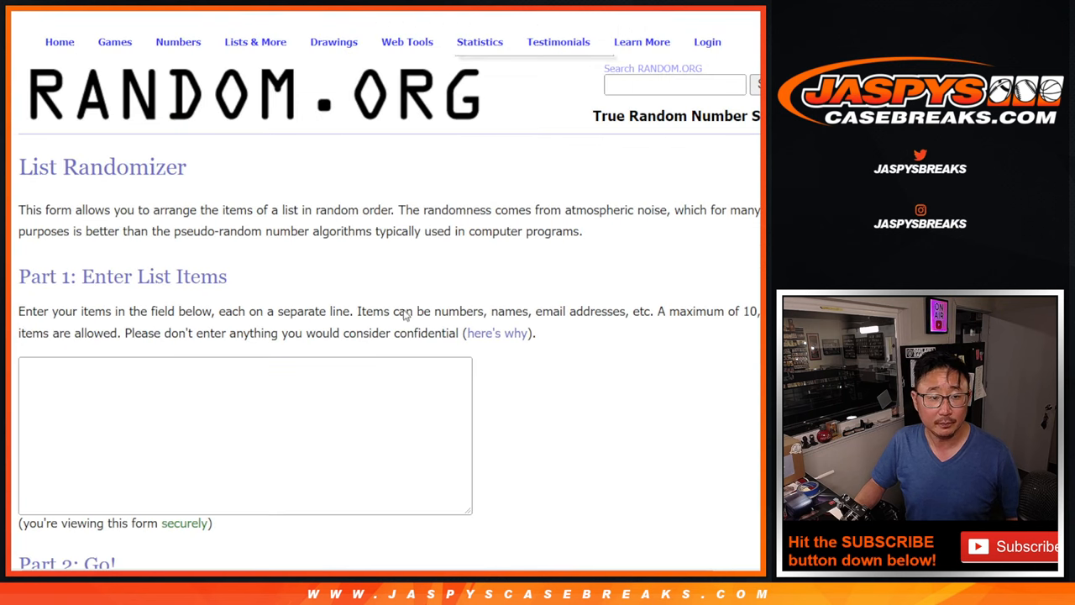
# Shuffle the eight participant names twice, then return to the Google Sheets roster
pyautogui.click(407, 42)
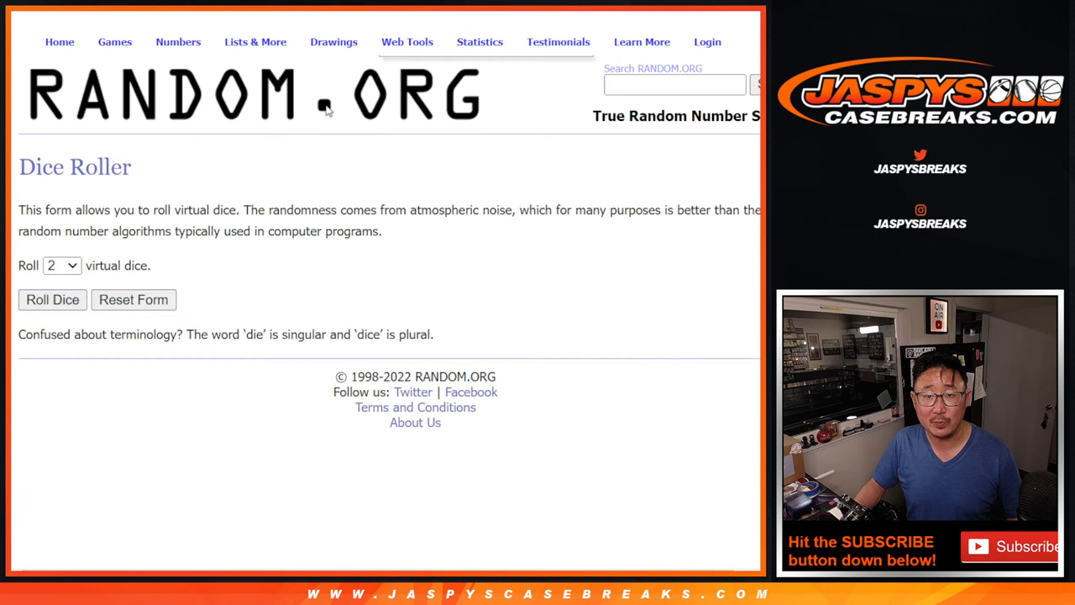
pyautogui.click(52, 299)
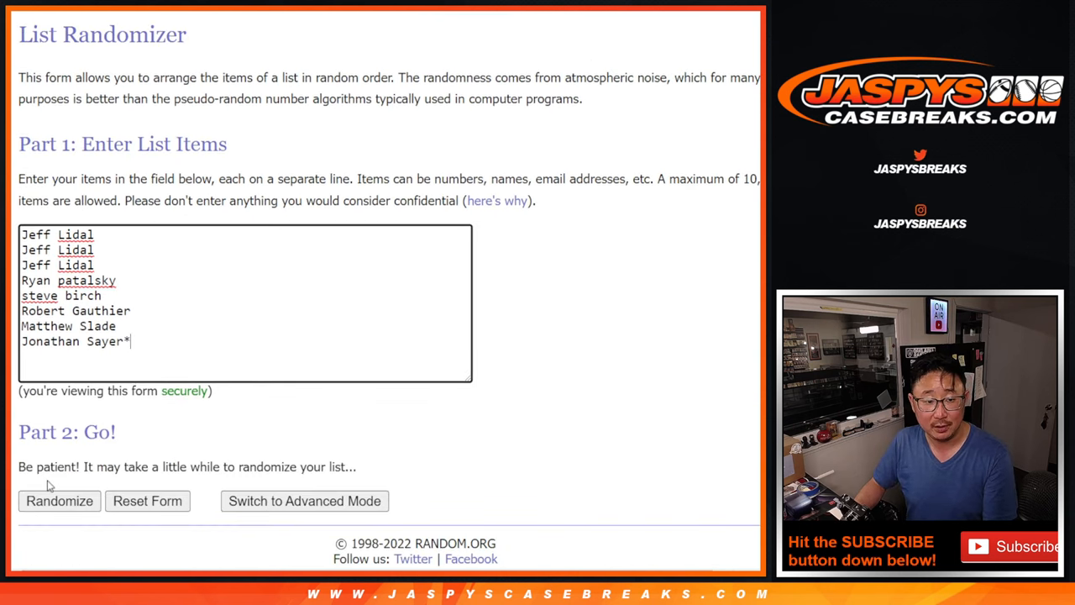
pyautogui.click(59, 500)
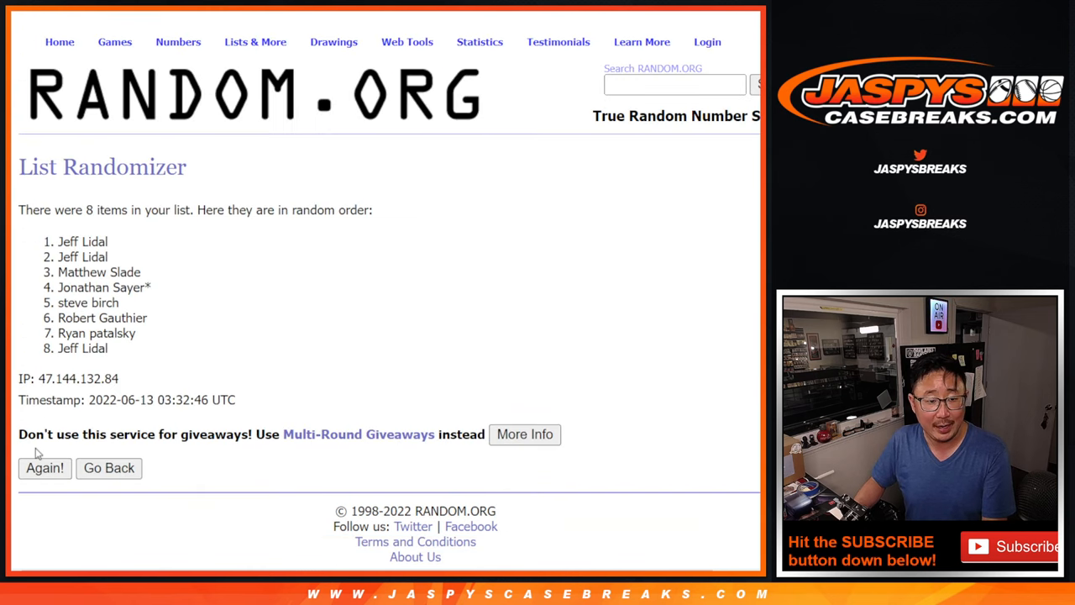
pyautogui.click(44, 467)
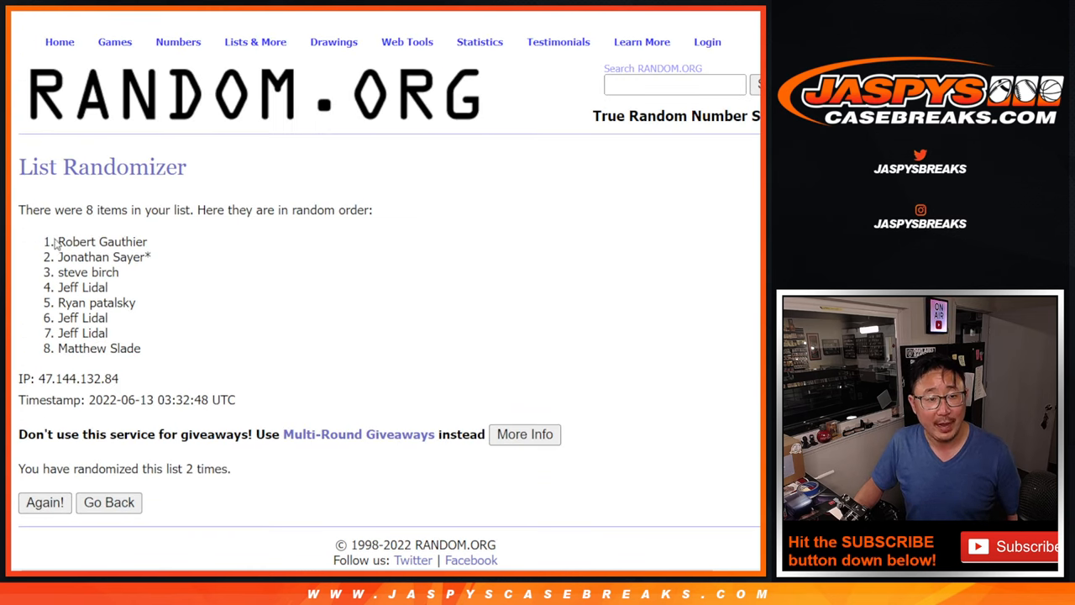
pyautogui.moveTo(59, 241); pyautogui.dragTo(151, 257)
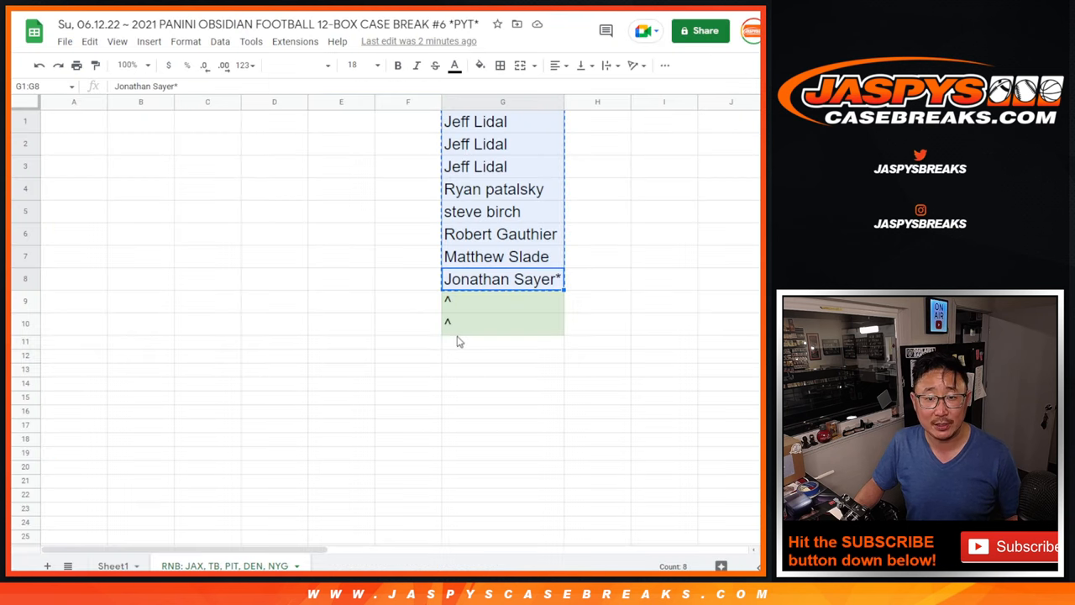
# Set the two new entries in G9:G10 to font size 18, then bring up the Dice Roller
pyautogui.click(502, 323)
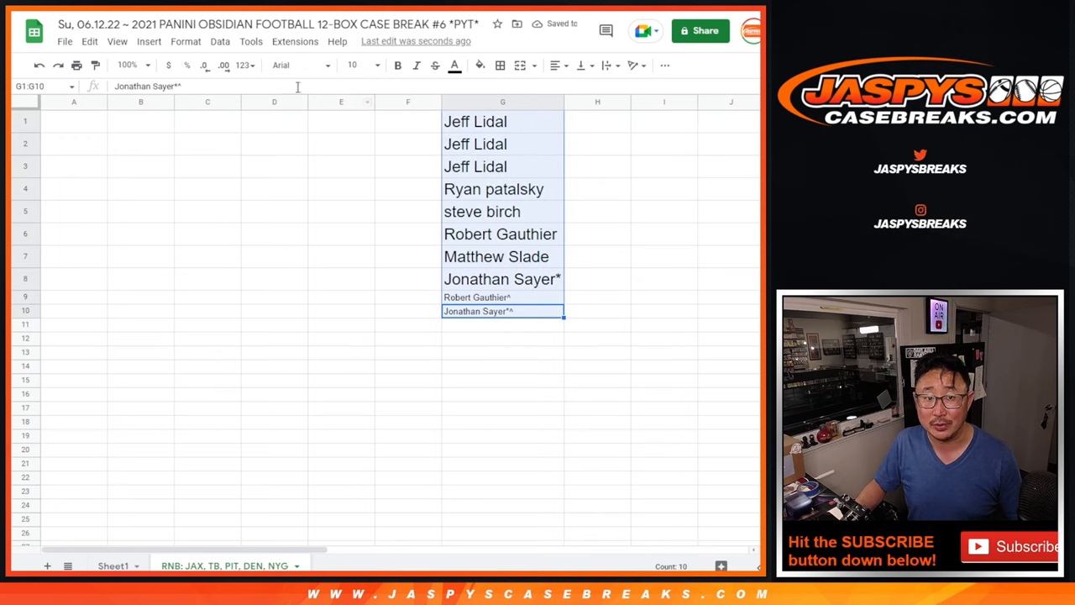
pyautogui.click(351, 65)
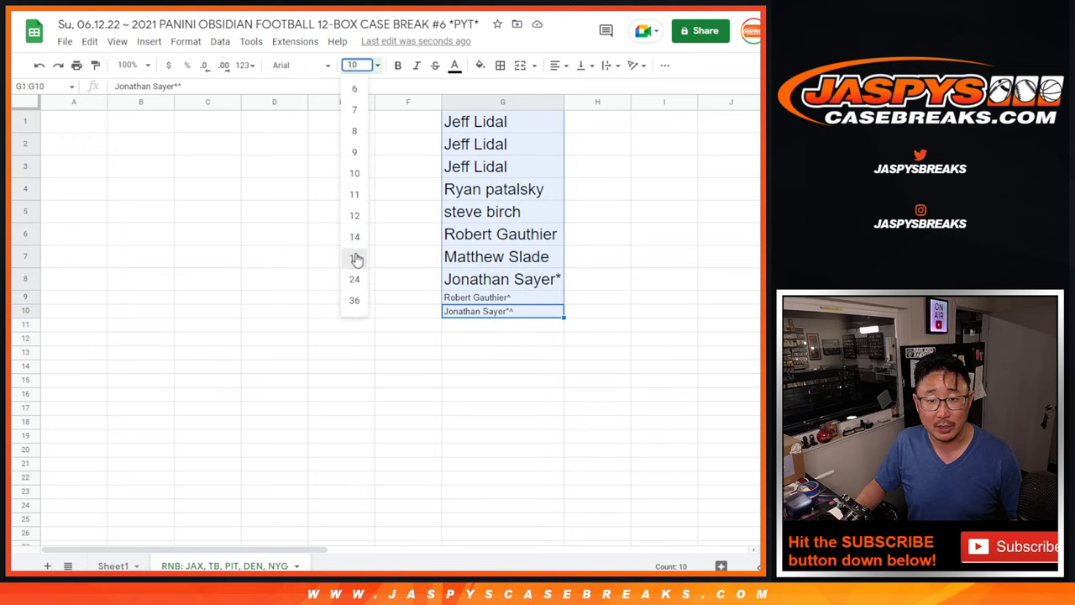
pyautogui.click(354, 257)
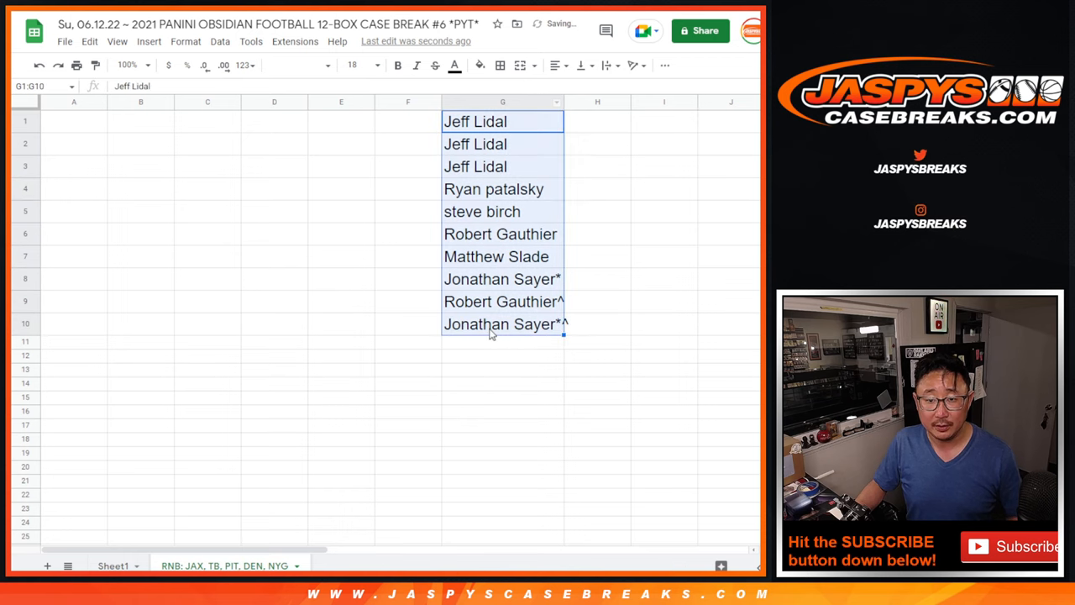
pyautogui.rightClick(502, 101)
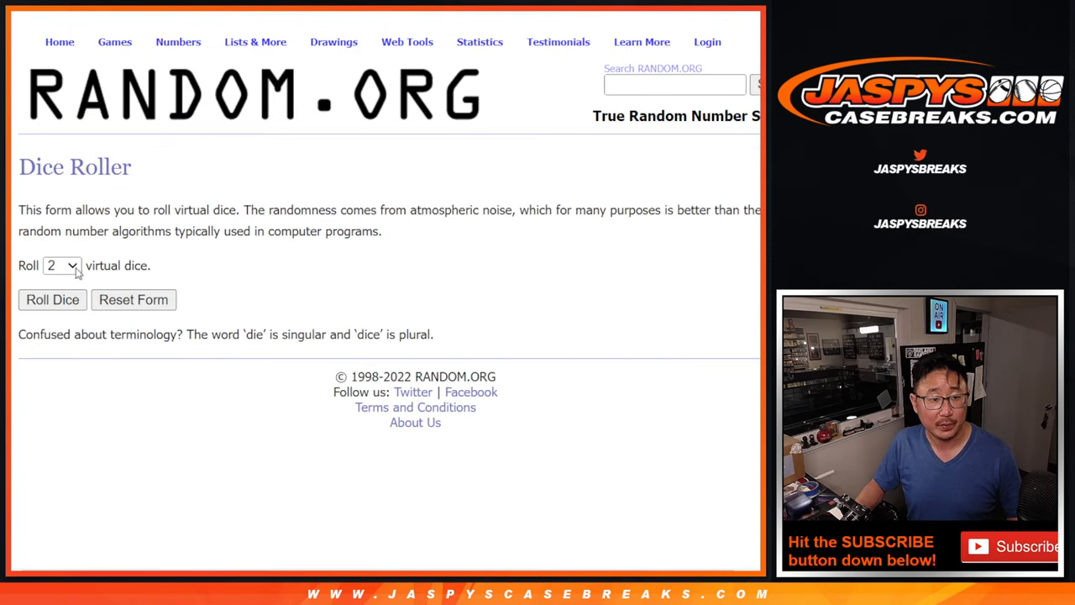
# Roll the two dice (6 and 1), then go to the List Randomizer
pyautogui.click(52, 299)
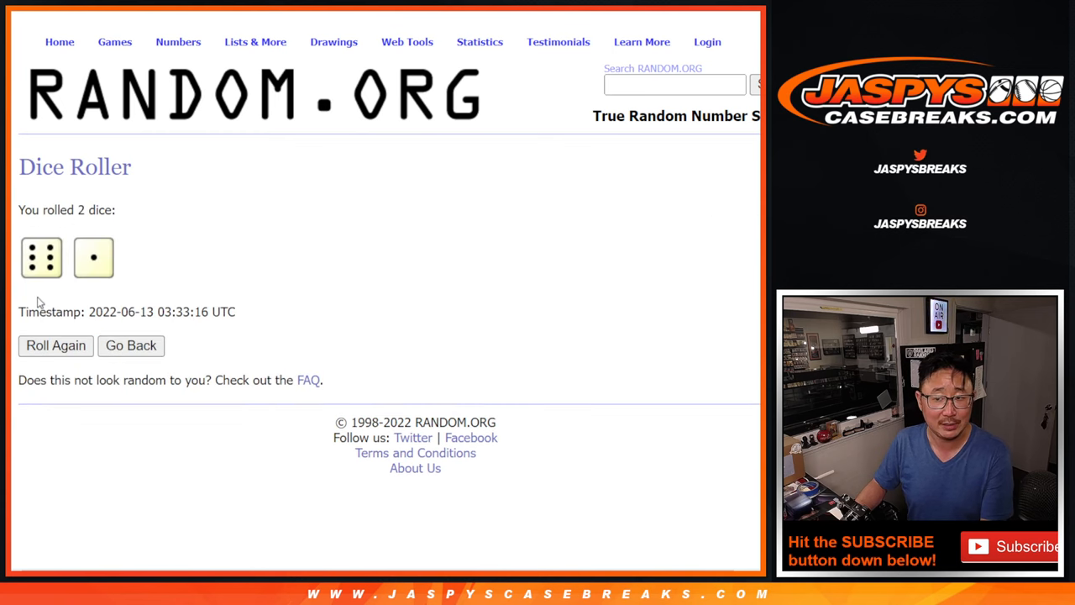
pyautogui.click(255, 41)
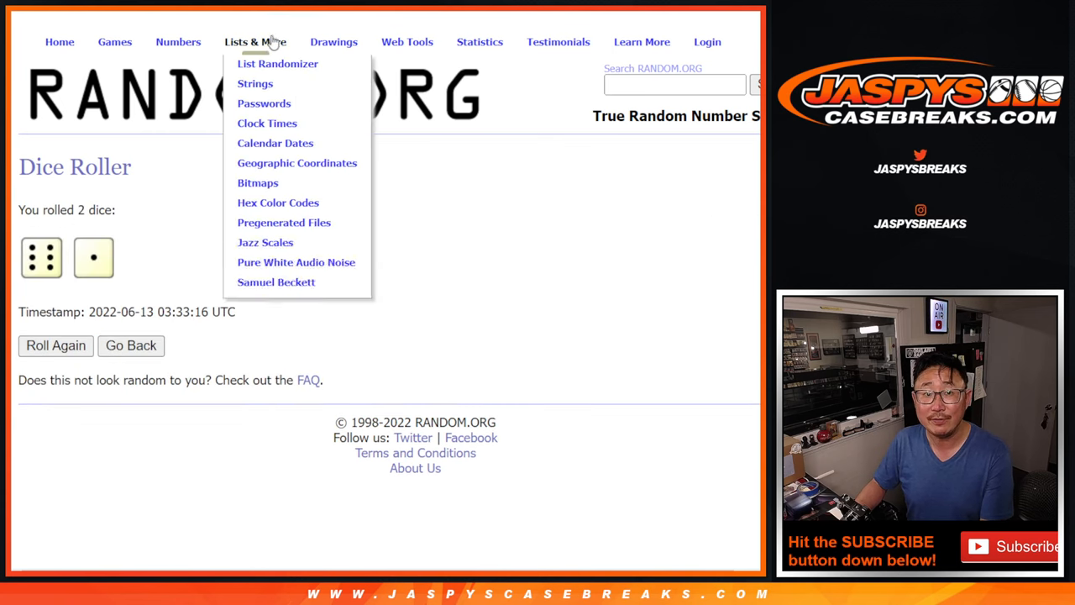
pyautogui.click(277, 63)
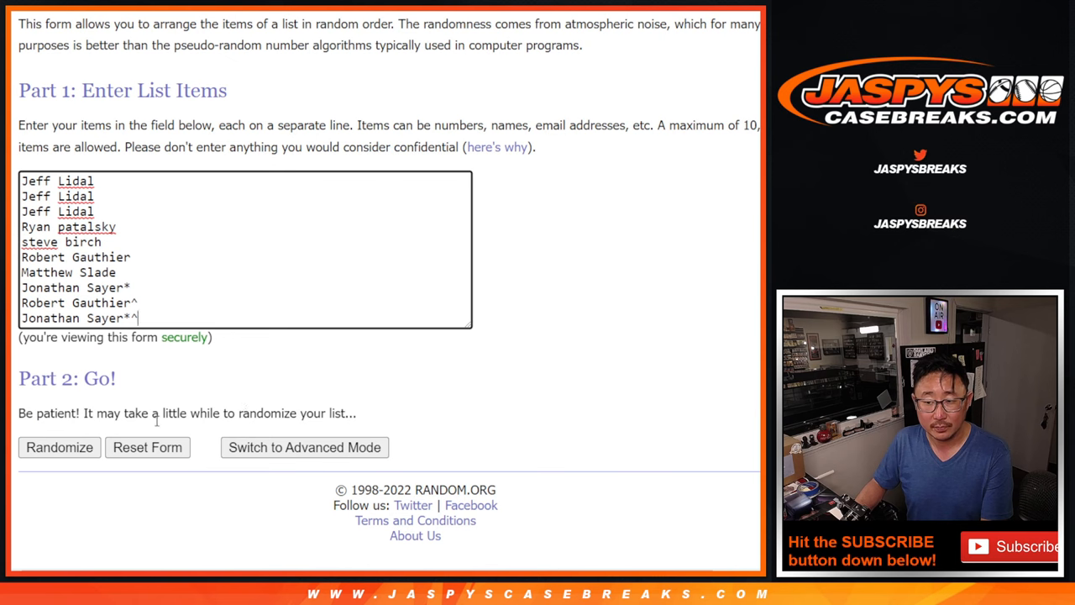
# Reshuffle the ten participant names repeatedly to settle the final order
pyautogui.click(59, 447)
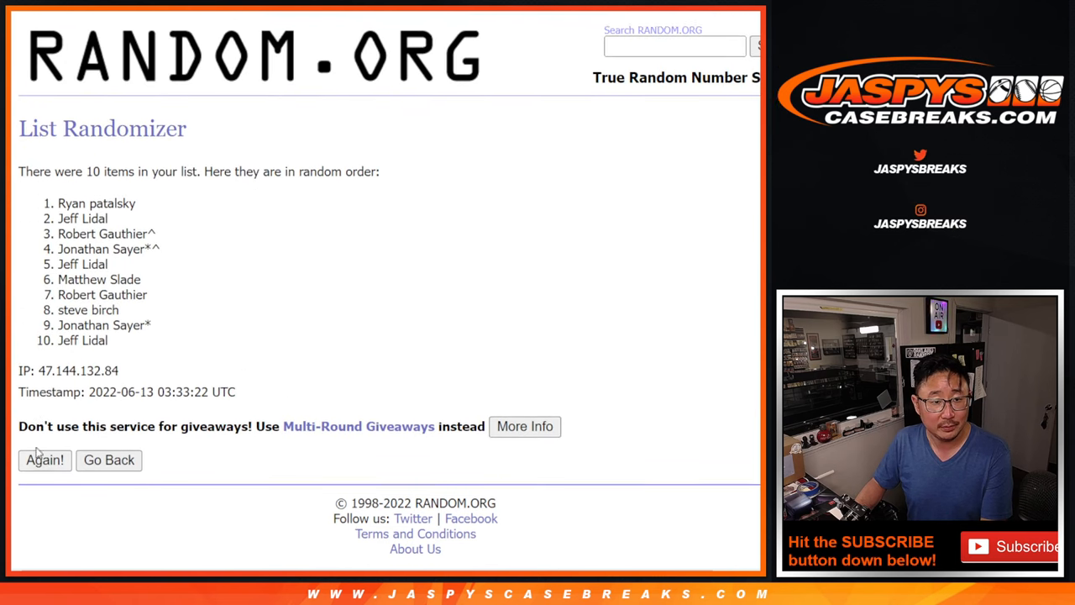
pyautogui.click(45, 459)
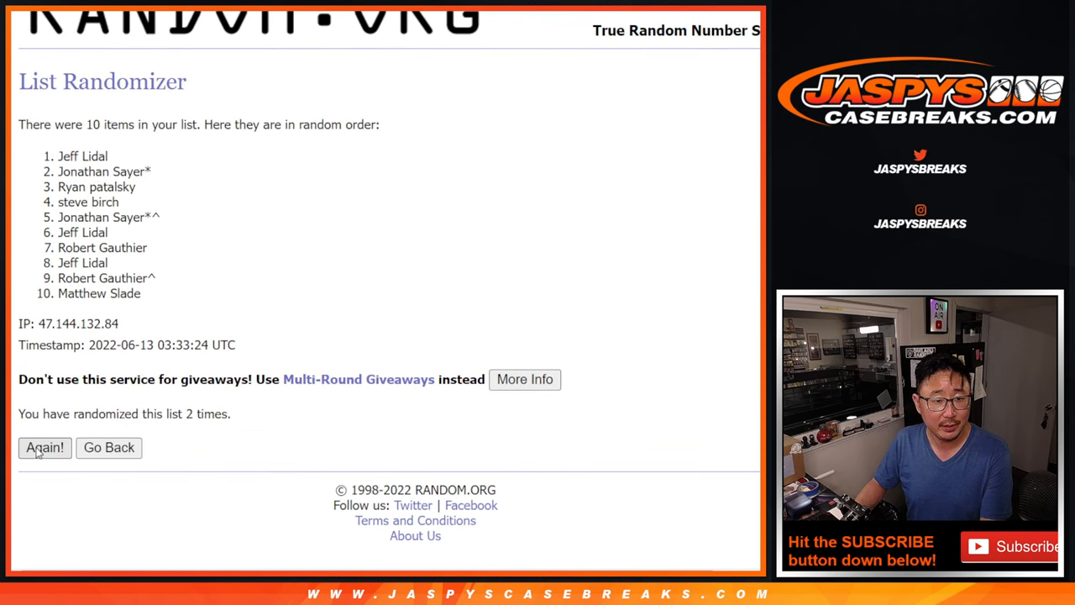
pyautogui.click(44, 447)
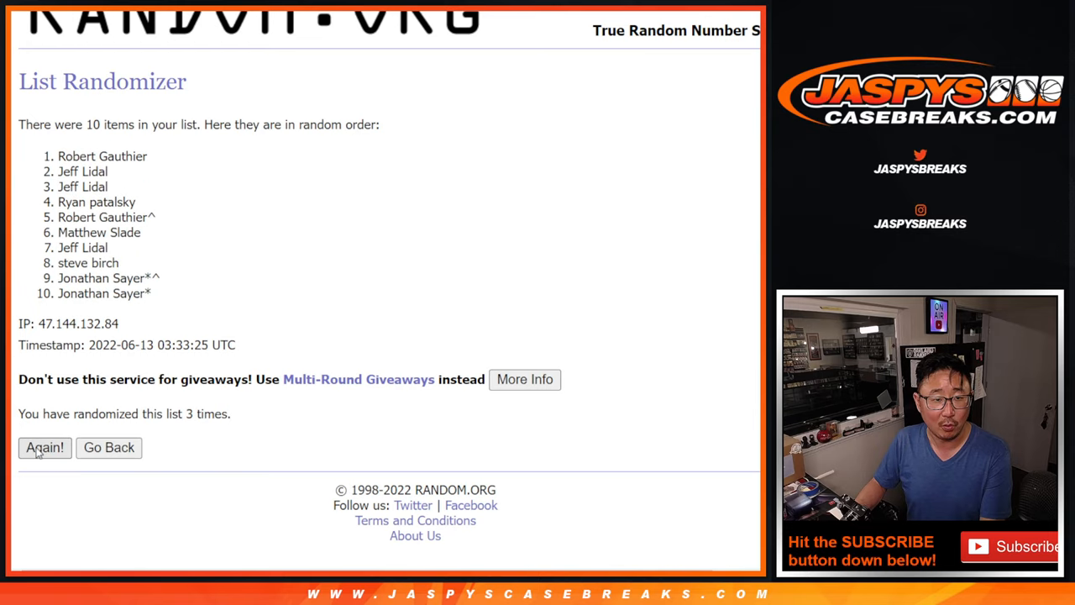
pyautogui.click(45, 447)
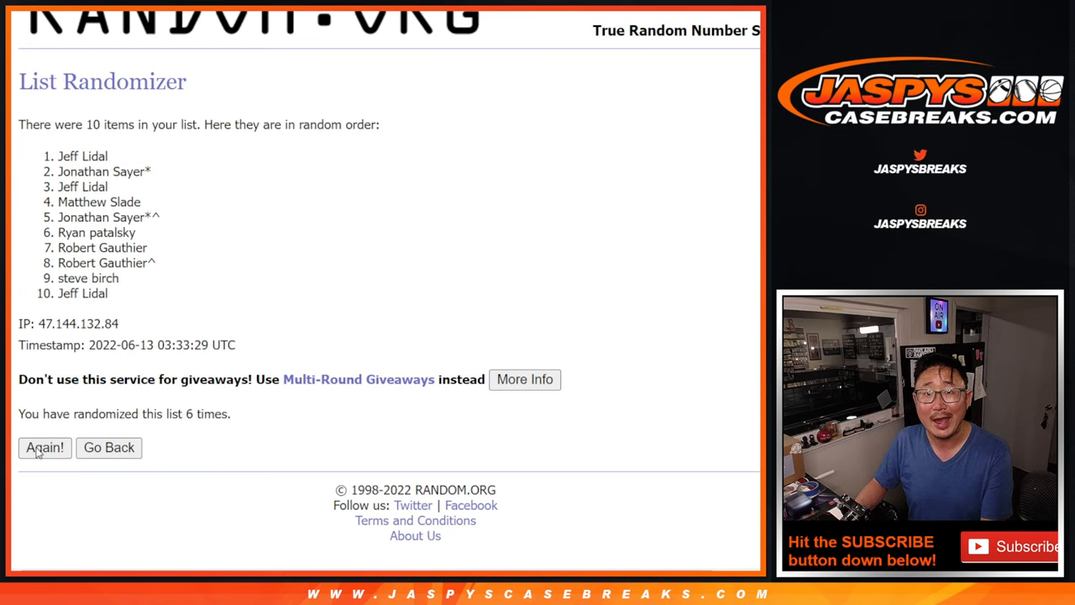
pyautogui.click(45, 447)
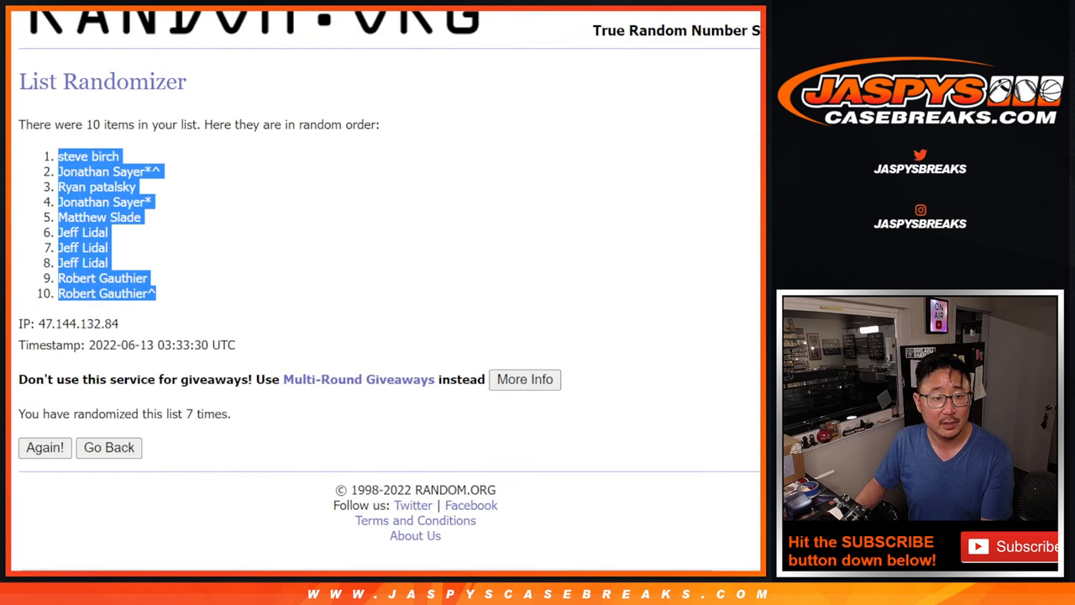
# Return to the list form and shuffle the digits 0–9 four times
pyautogui.click(108, 447)
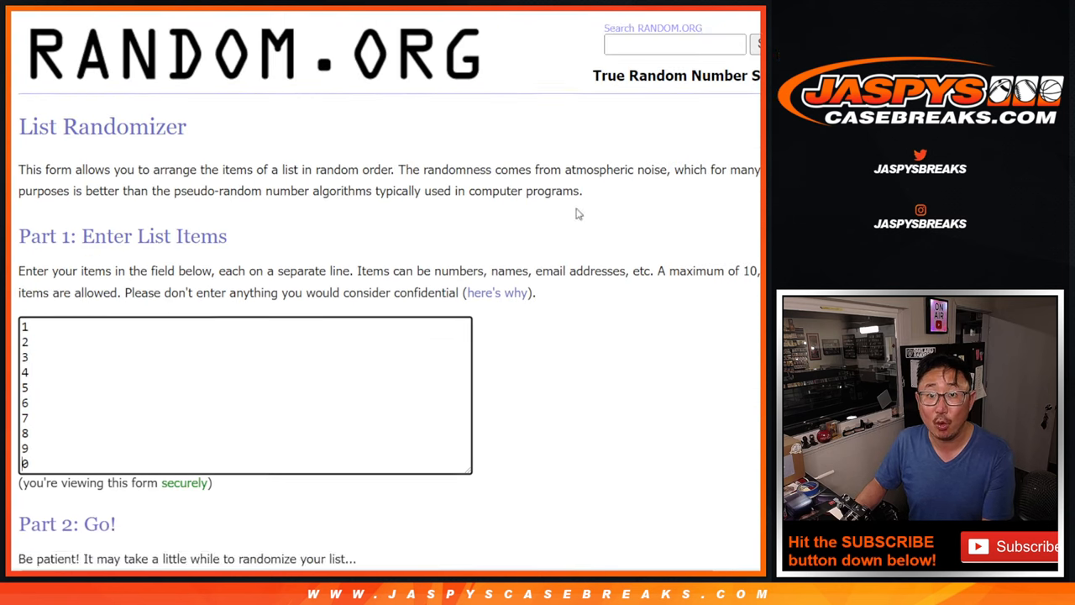
pyautogui.scroll(-3)
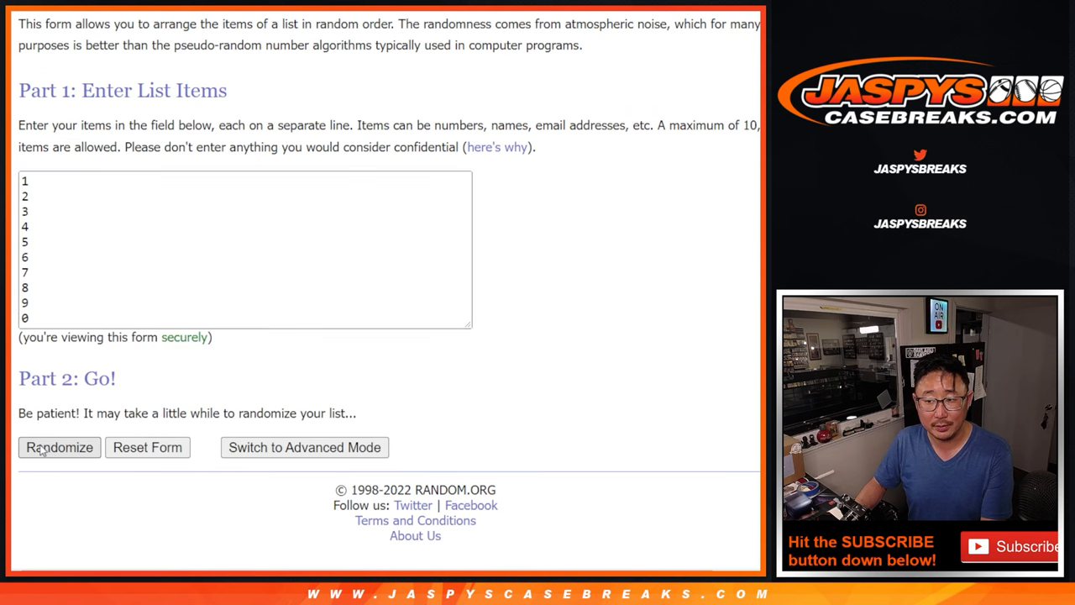
pyautogui.click(58, 447)
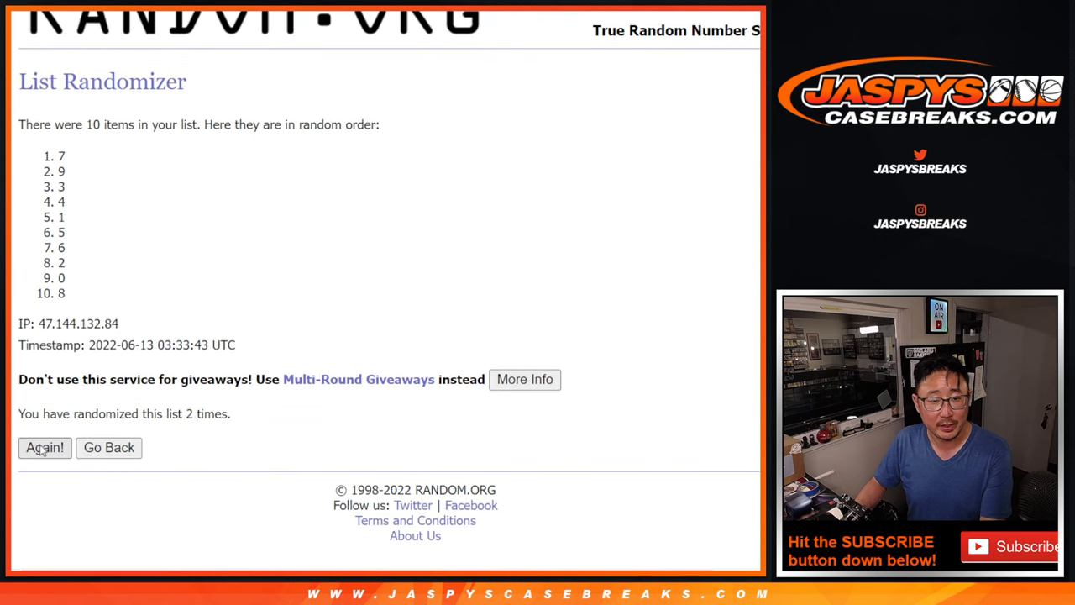
pyautogui.click(44, 447)
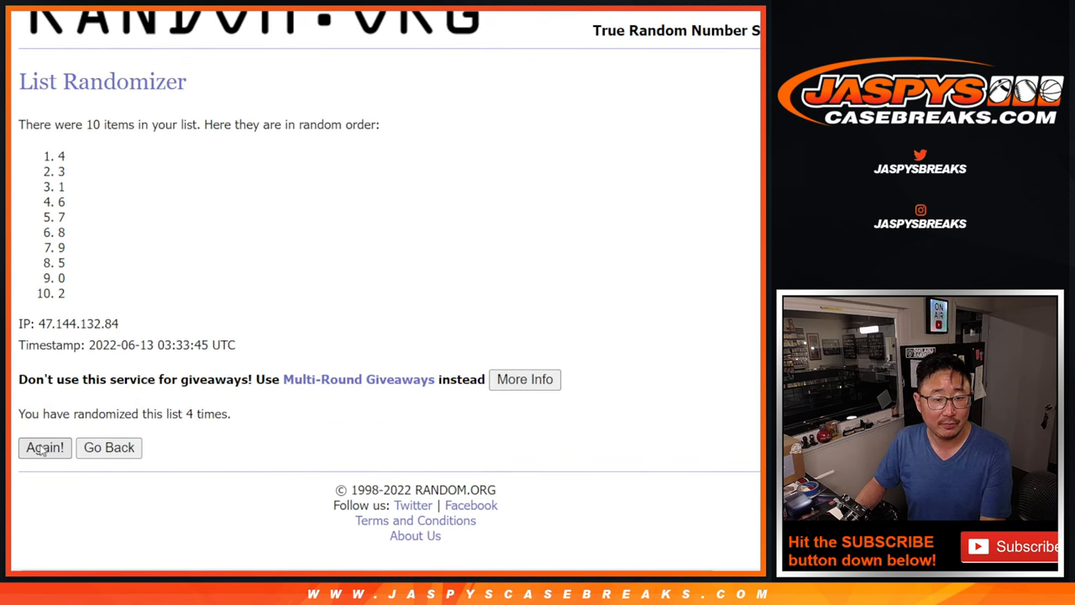
pyautogui.click(44, 447)
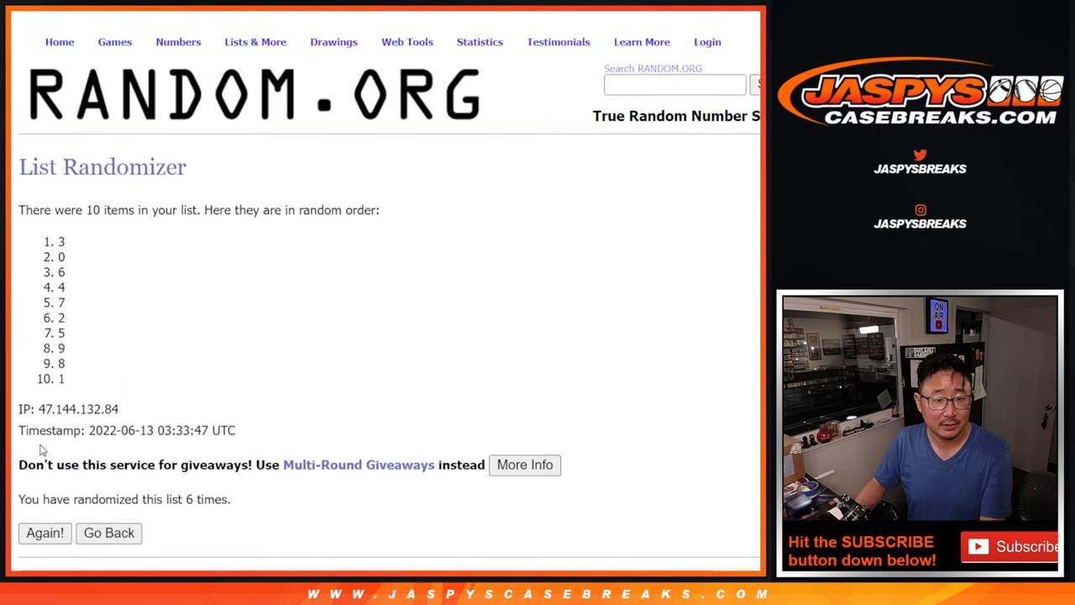
pyautogui.click(45, 533)
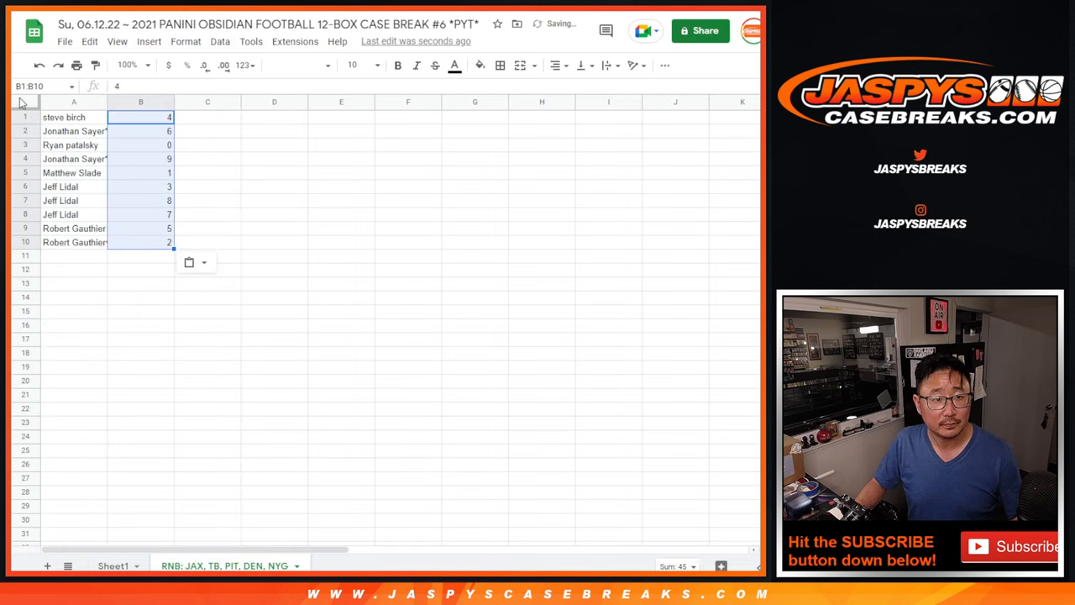
# Zoom the sheet to 150% and check the names in A4, A6, A9 and A10
pyautogui.click(356, 65)
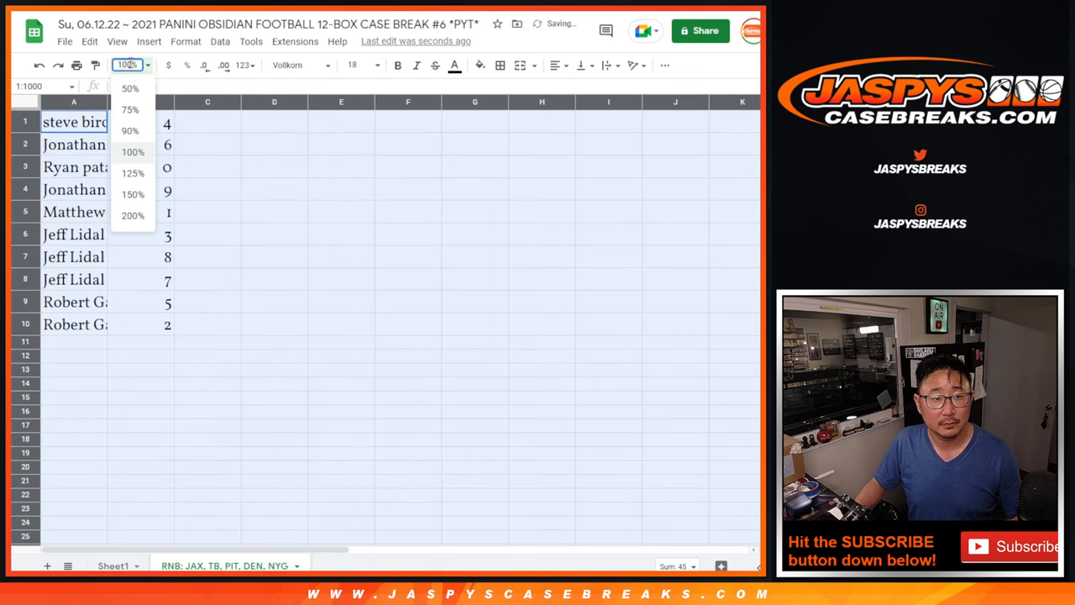
pyautogui.click(132, 194)
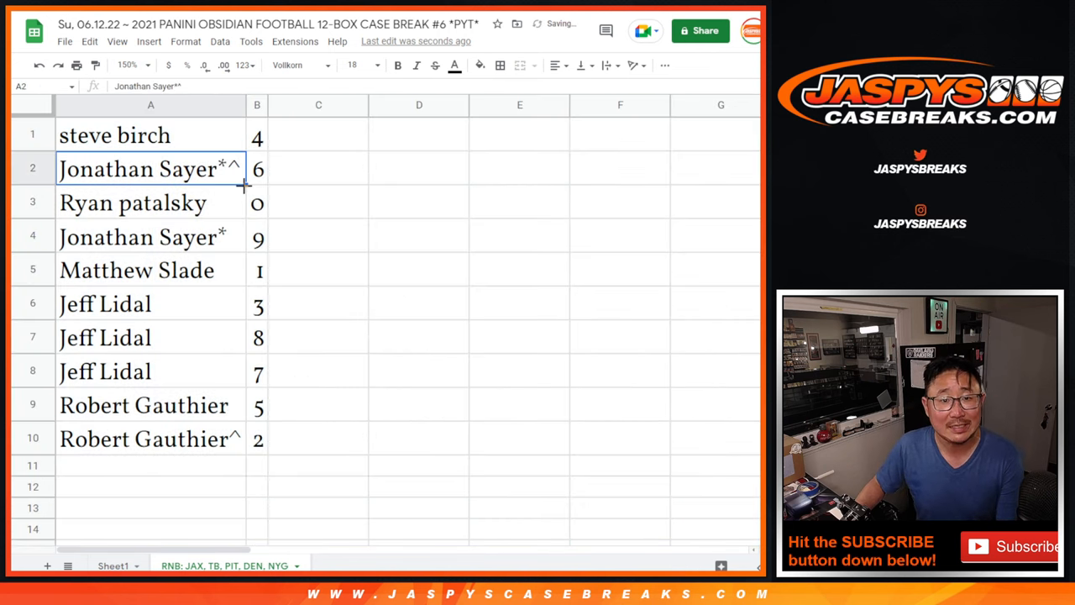
pyautogui.click(151, 237)
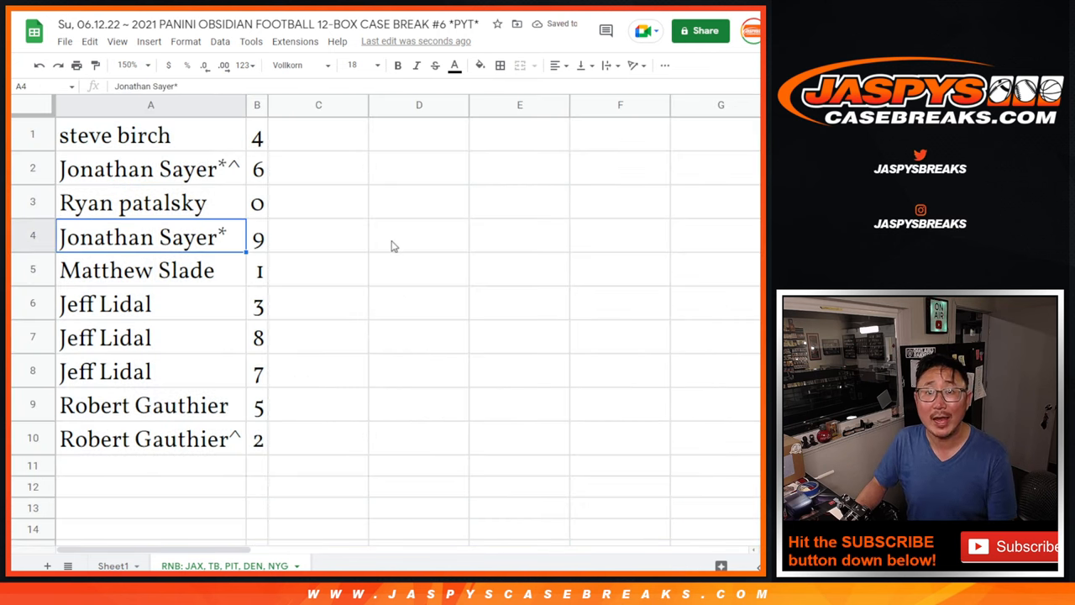
pyautogui.click(105, 303)
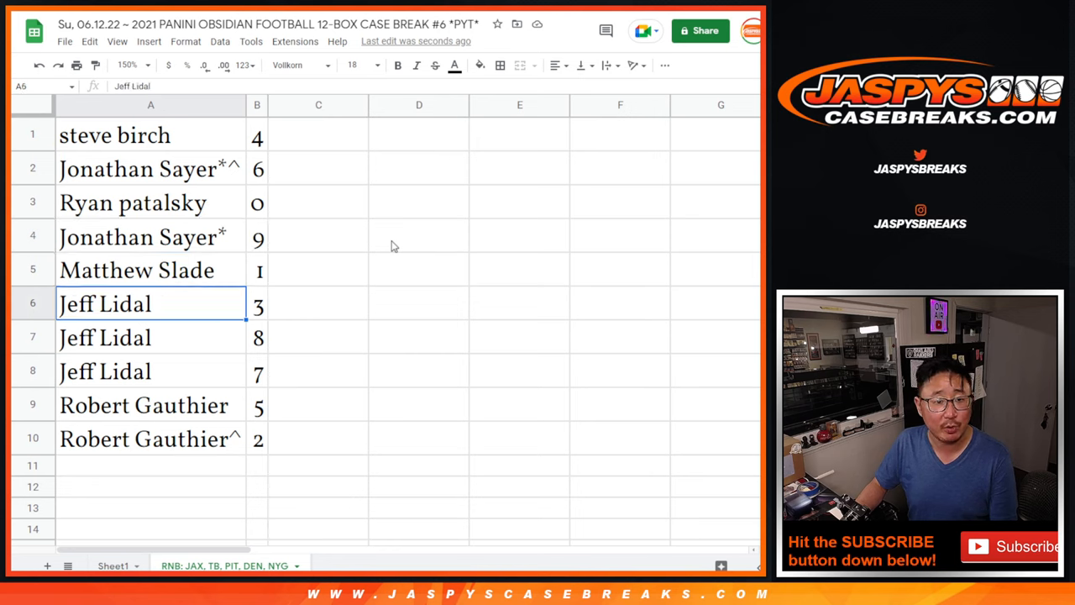
pyautogui.click(151, 404)
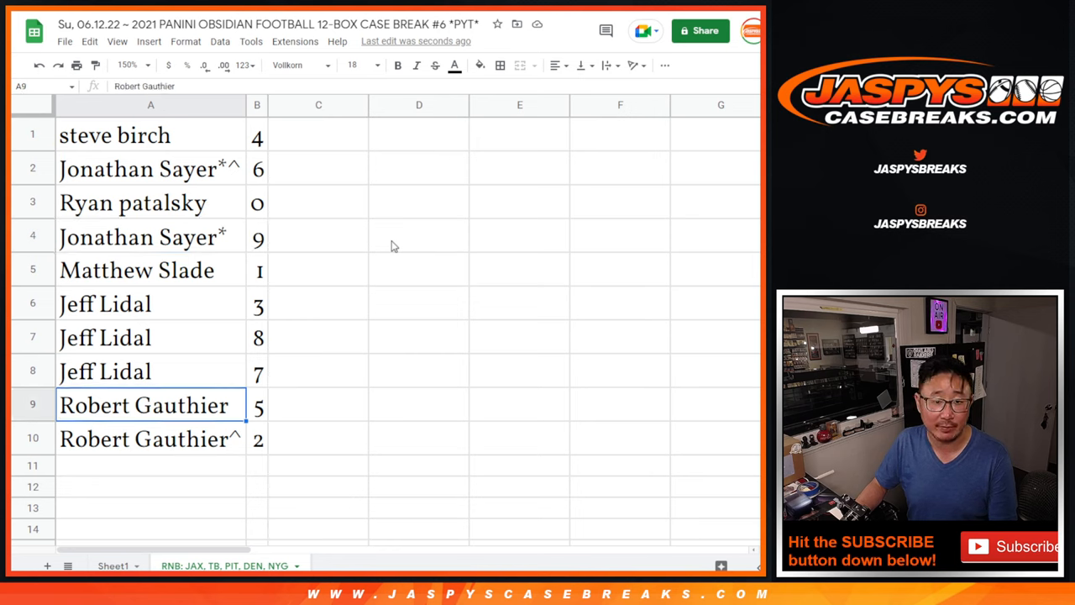
pyautogui.click(150, 439)
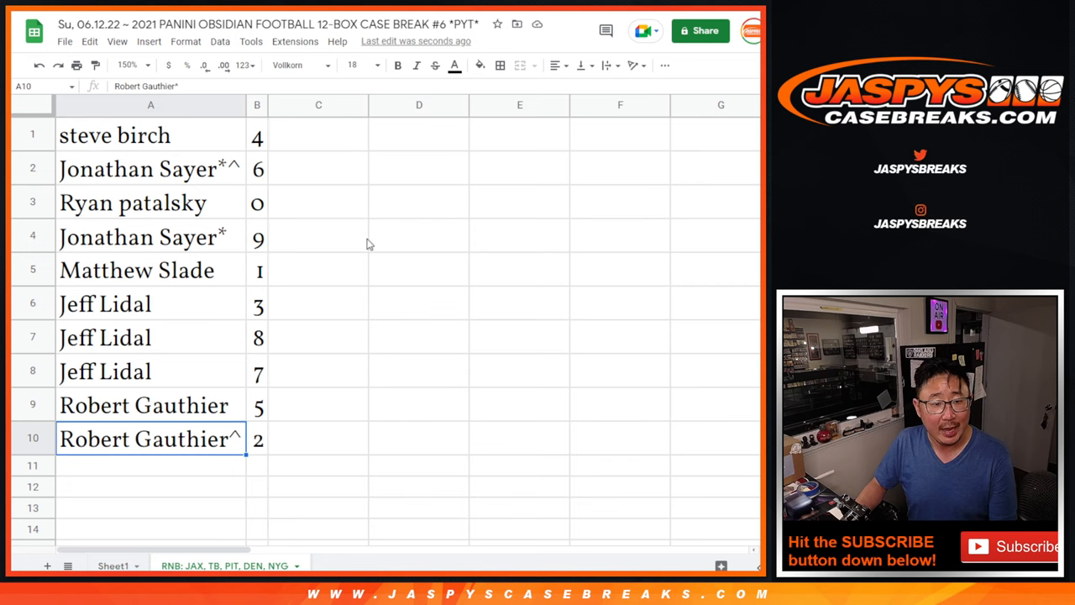
pyautogui.rightClick(256, 104)
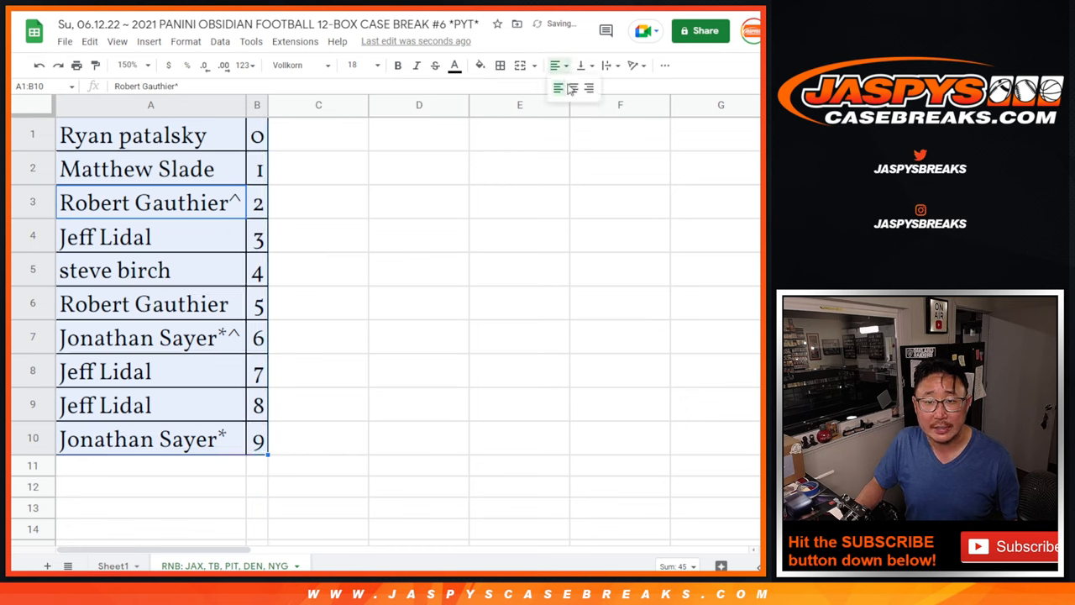
# Center the names and numbers horizontally in their cells
pyautogui.click(572, 89)
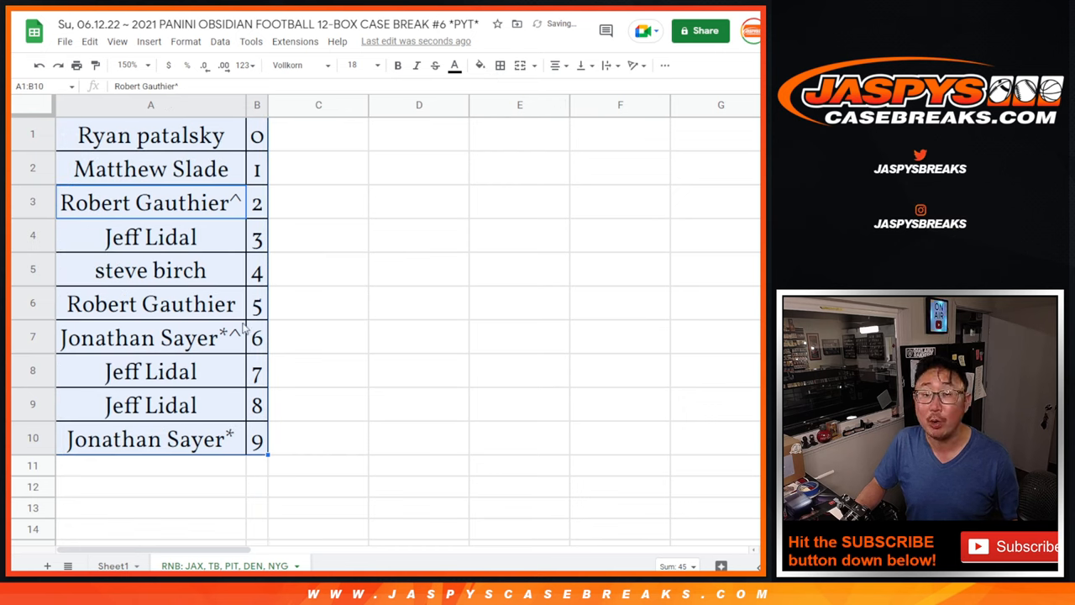